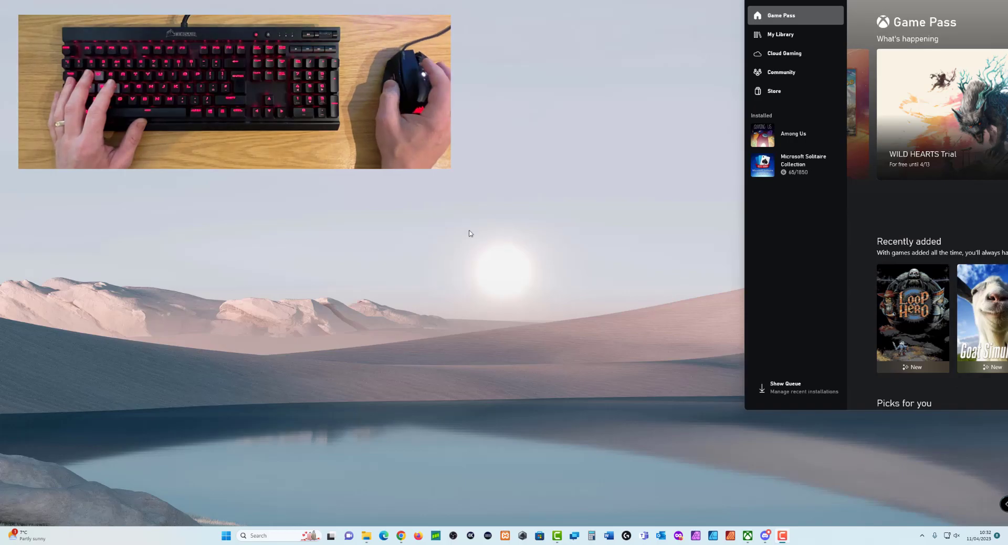
mouse_move(724, 85)
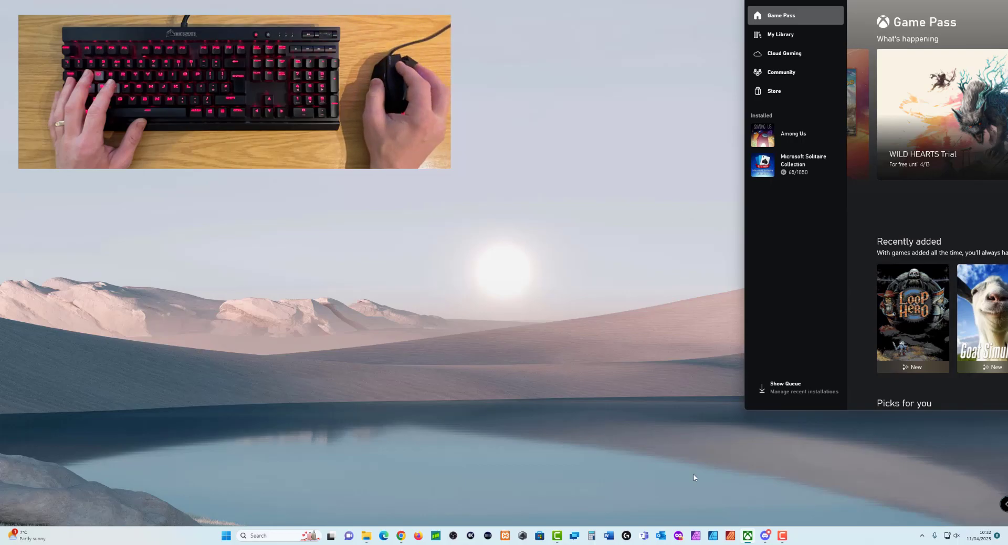
mouse_move(746, 535)
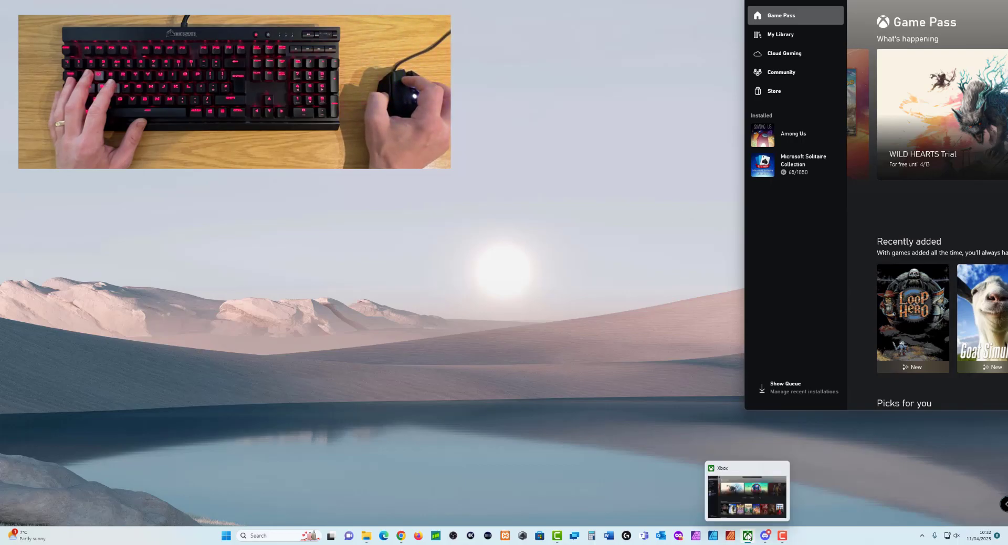
mouse_move(747, 507)
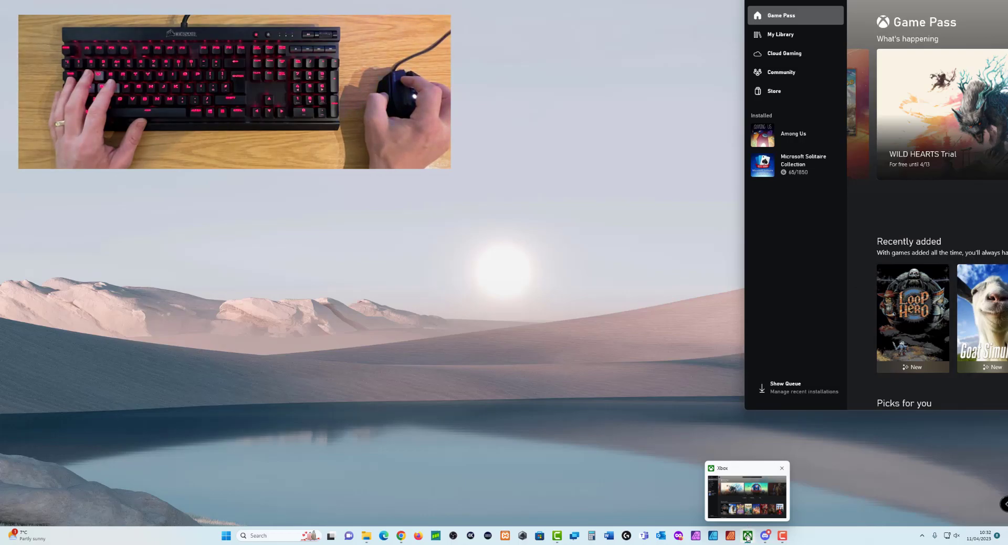
Shift+right-click the Xbox taskbar icon to reach its window Move option.
right_click(747, 536)
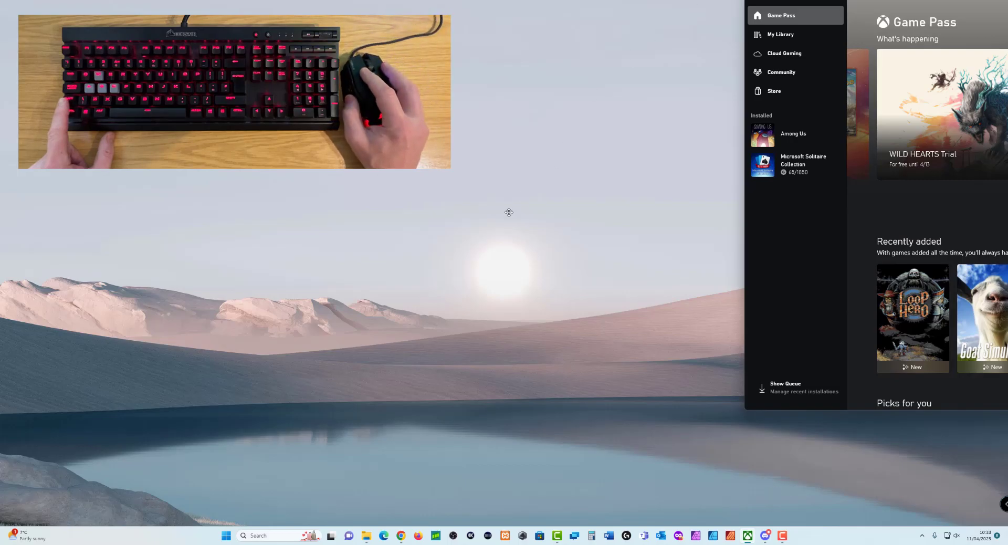
mouse_move(507, 265)
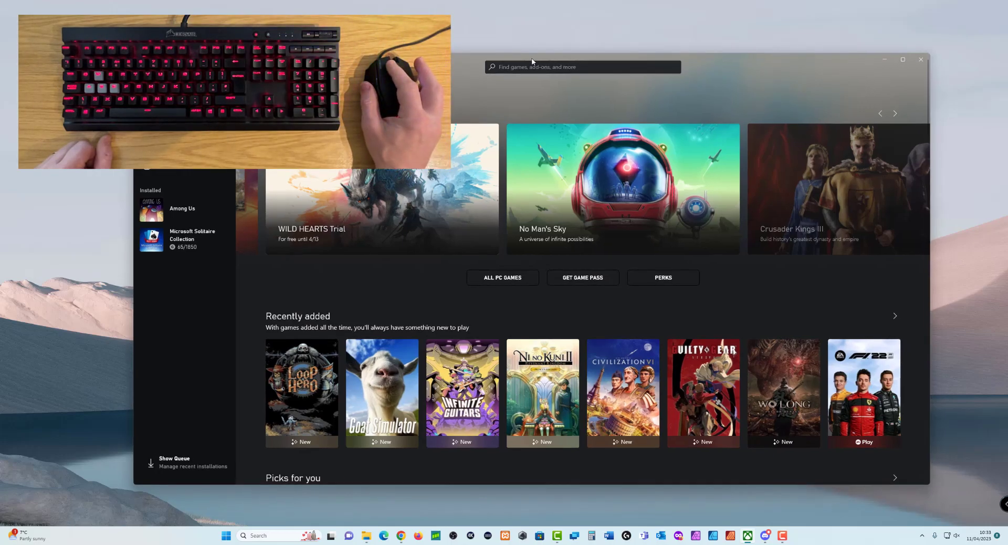
mouse_move(472, 115)
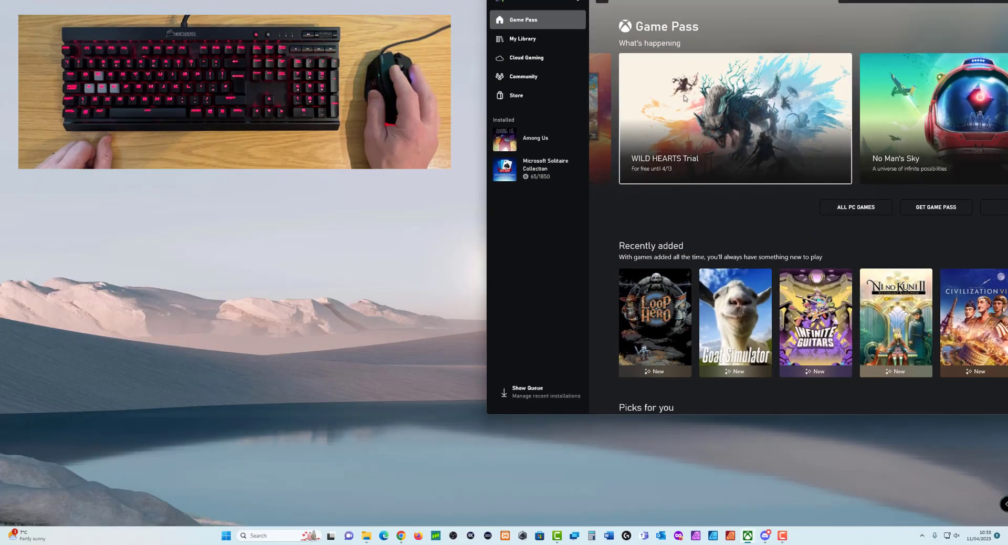
Right-click the desktop to open its context menu with Display settings.
right_click(364, 196)
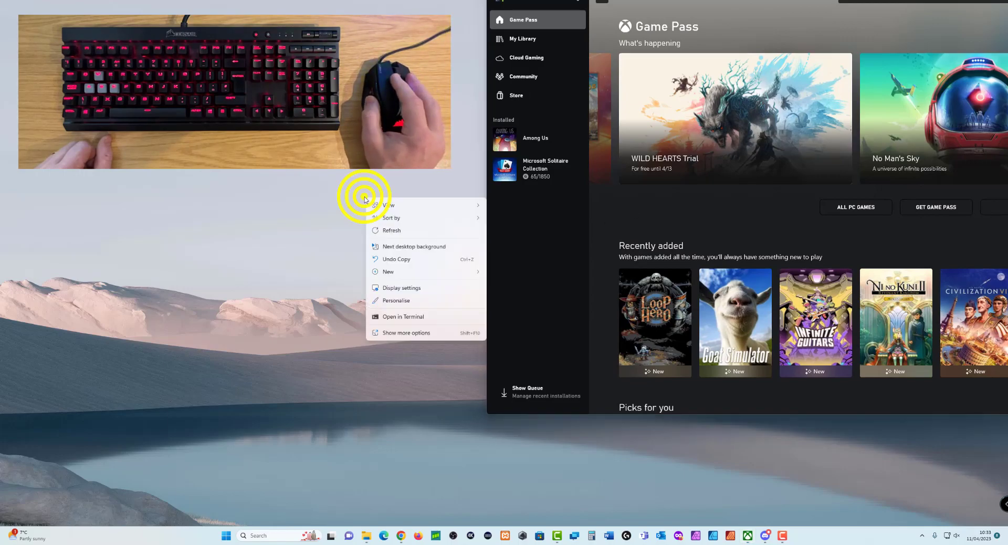
click(400, 287)
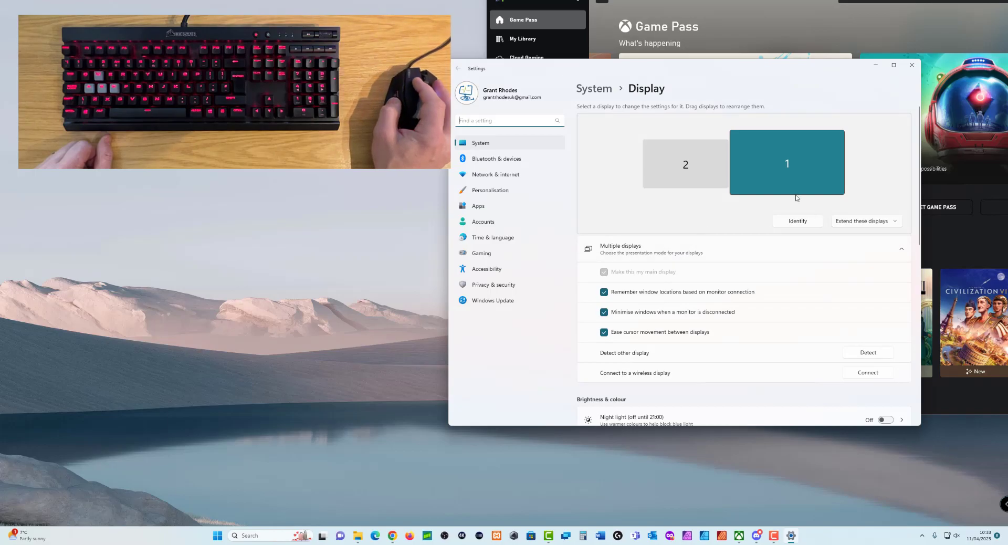
click(864, 220)
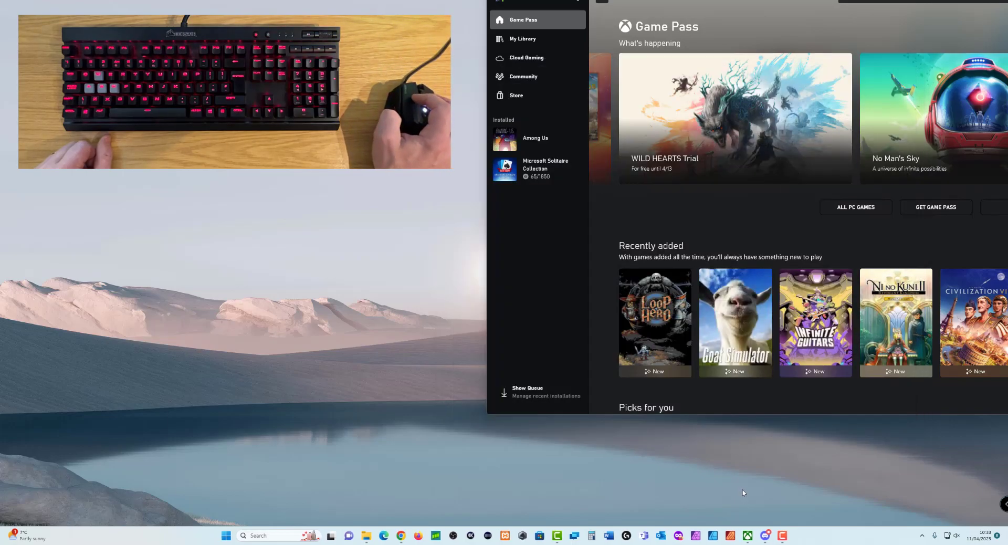
mouse_move(747, 535)
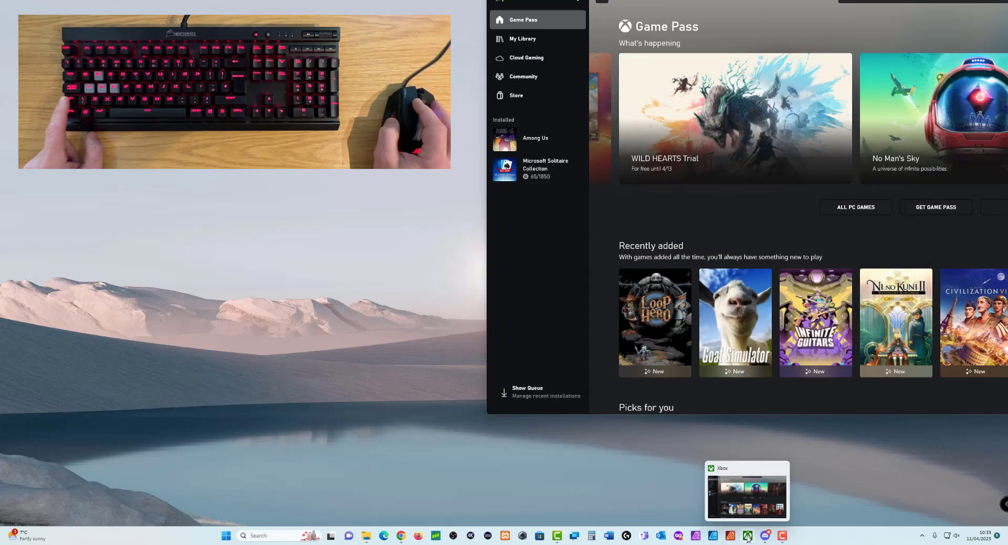